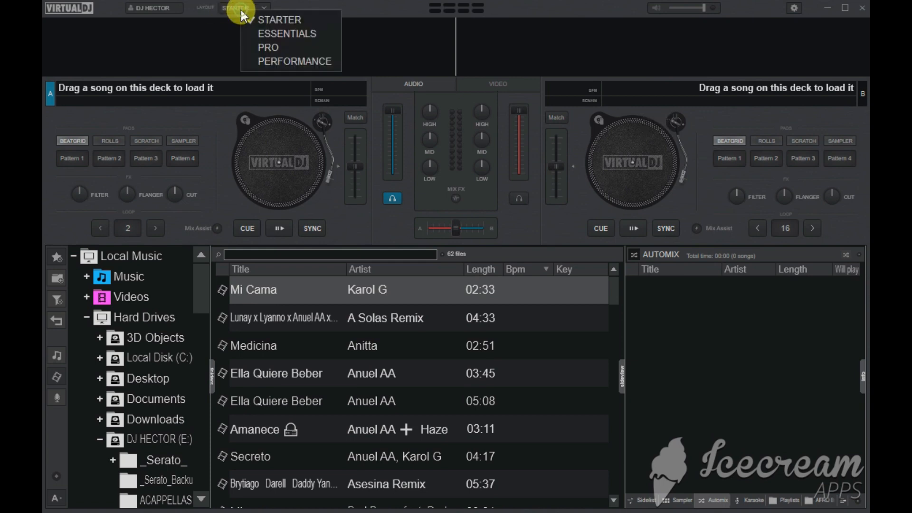
# Switch the interface layout from STARTER to PRO
pyautogui.click(279, 19)
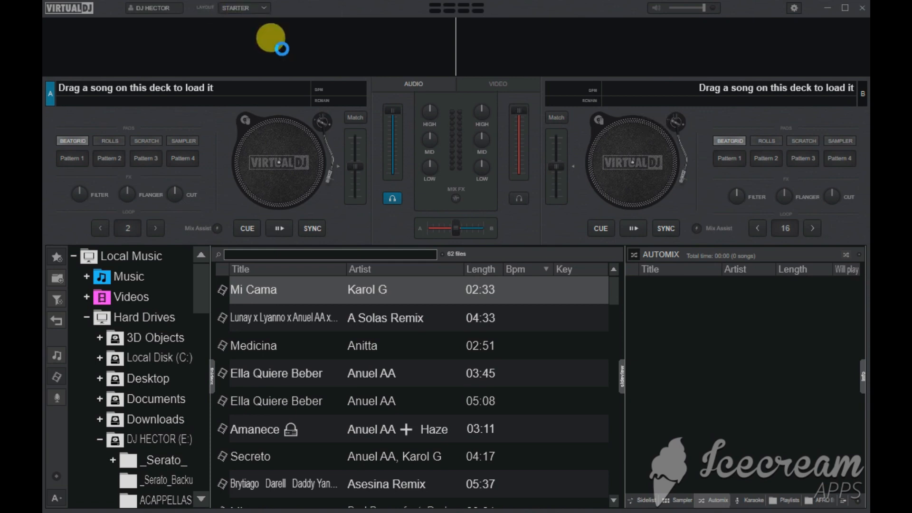
pyautogui.click(242, 8)
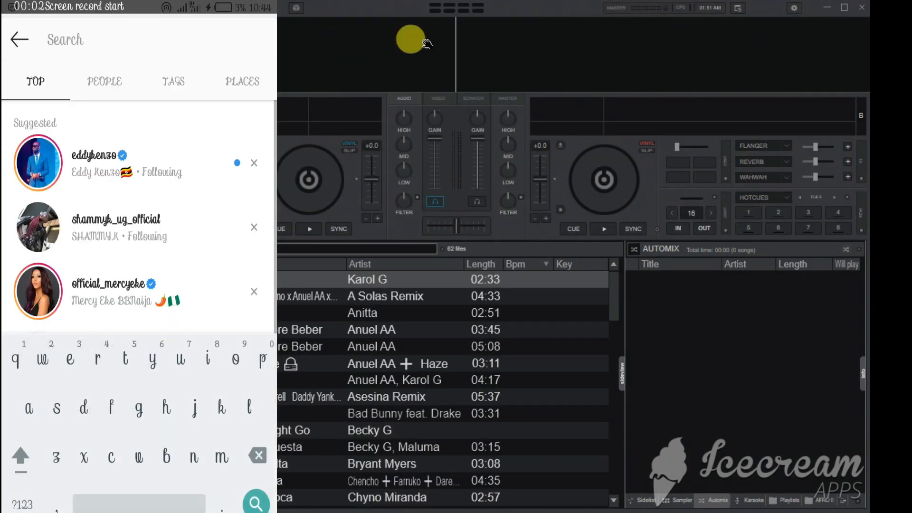
# Add a new event item in the Event Scheduler
pyautogui.write('dj')
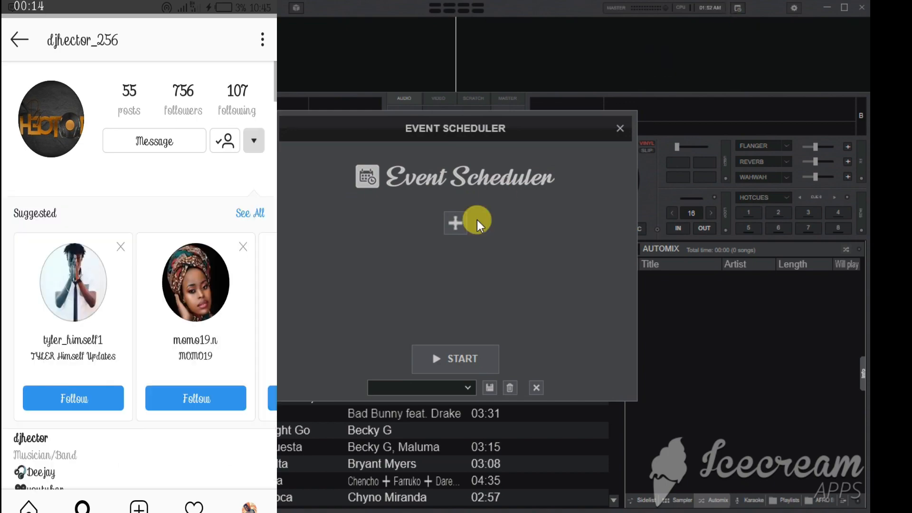
pyautogui.click(455, 223)
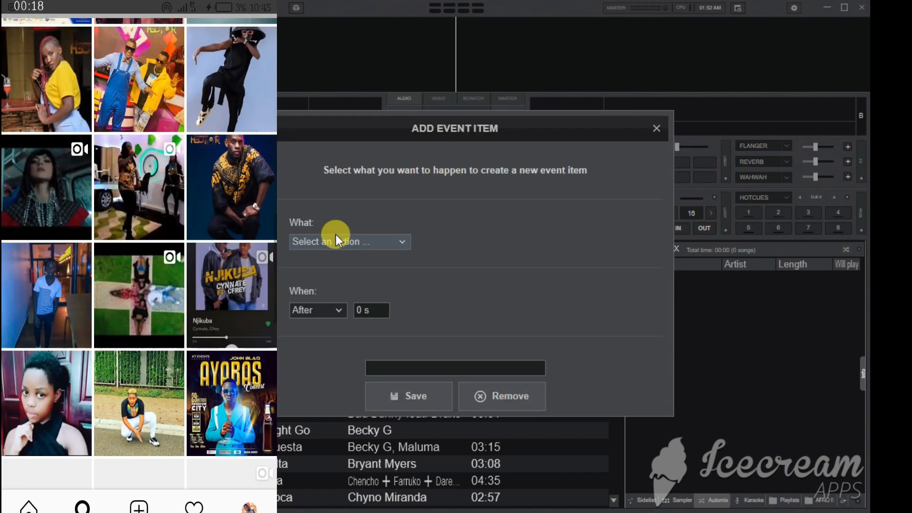
# Make the event play the Bongo playlist
pyautogui.click(349, 241)
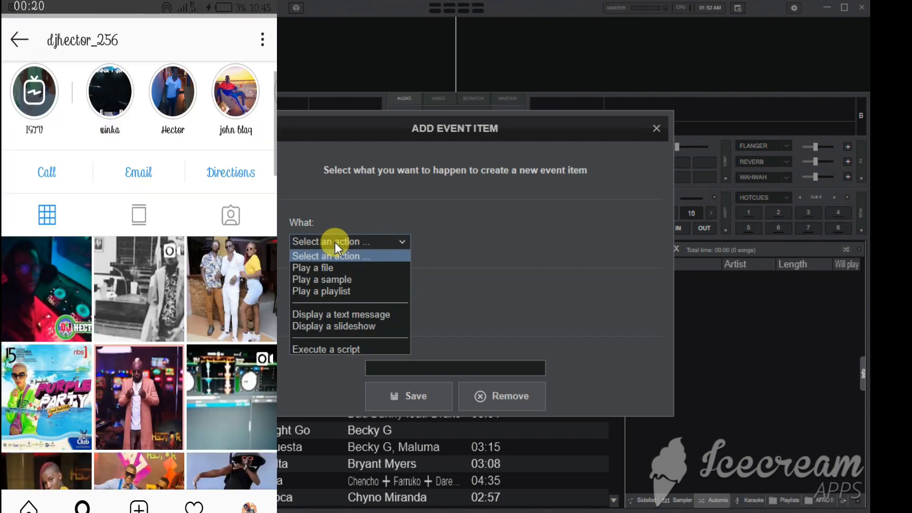
pyautogui.moveTo(321, 291)
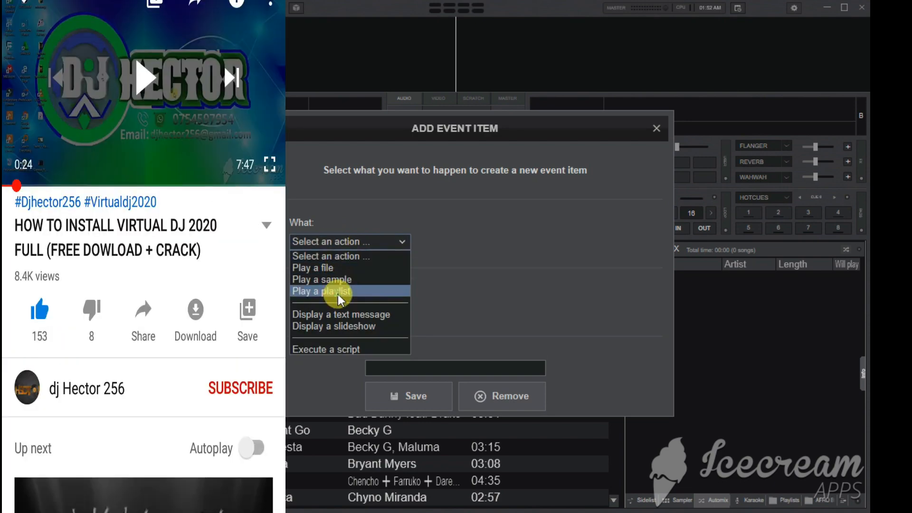
pyautogui.click(323, 291)
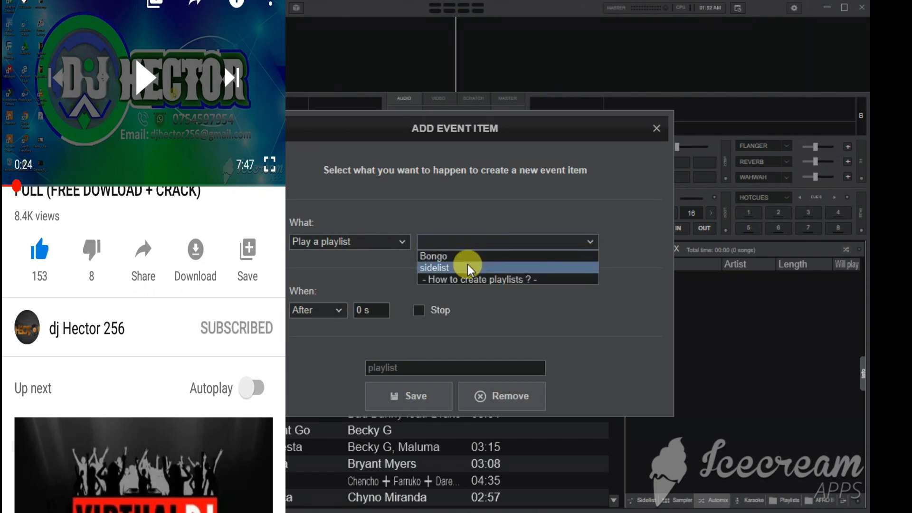
pyautogui.click(433, 256)
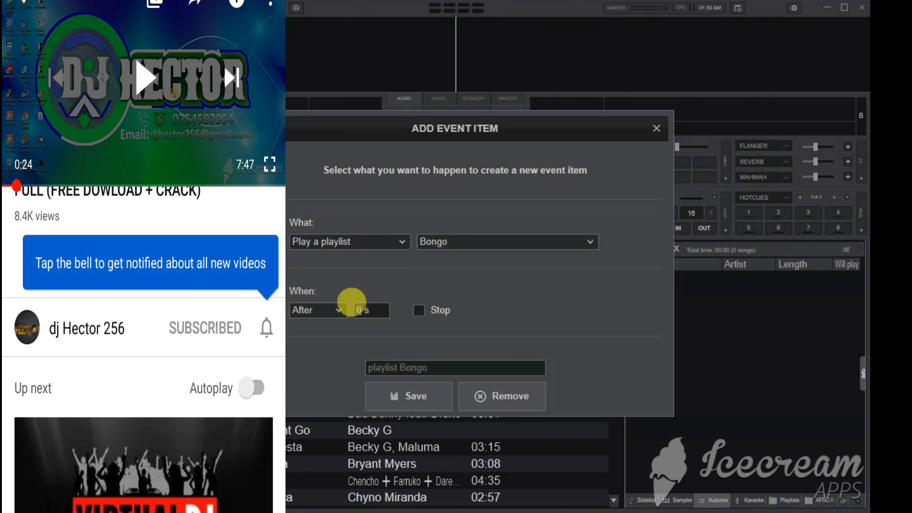
# Time the event as a delay of 20 s rather than a clock time
pyautogui.click(317, 309)
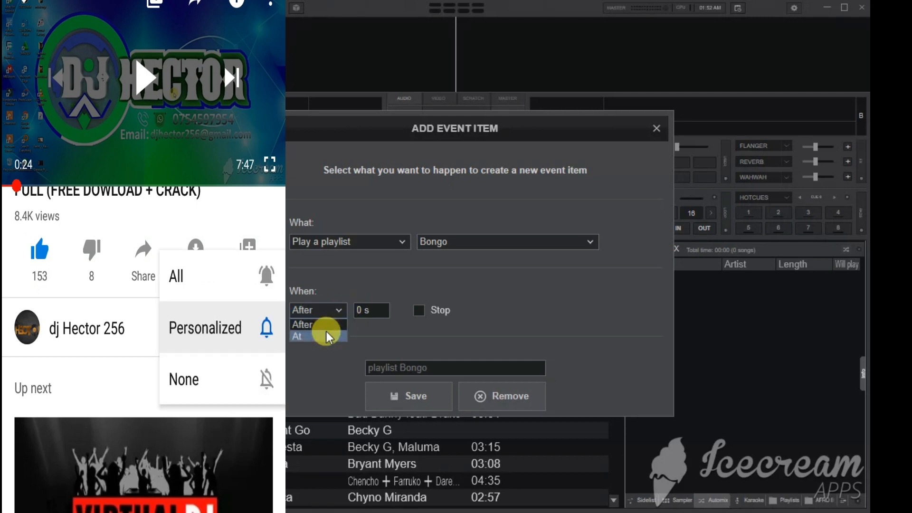
pyautogui.click(297, 336)
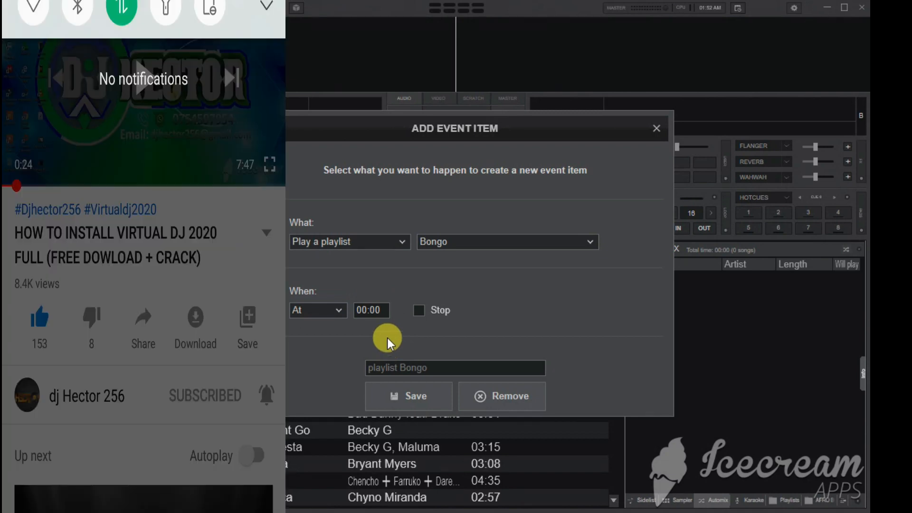
pyautogui.click(318, 309)
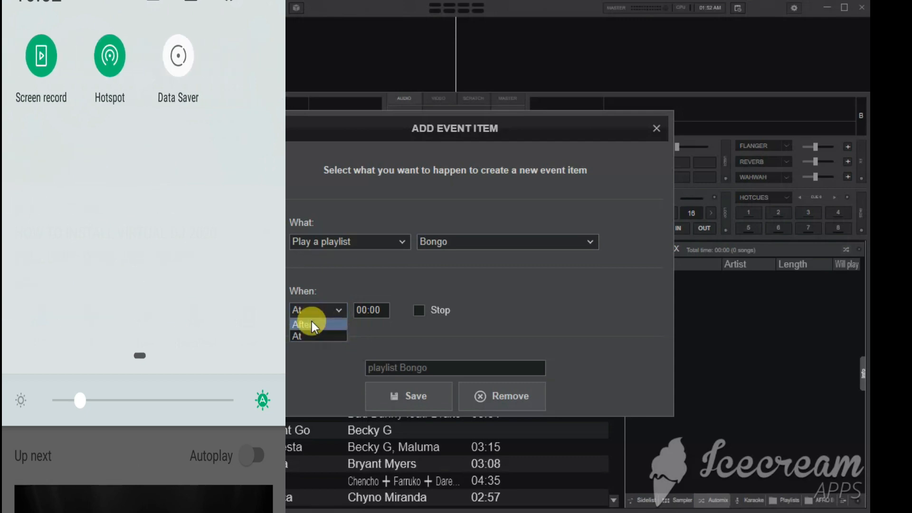
pyautogui.click(302, 324)
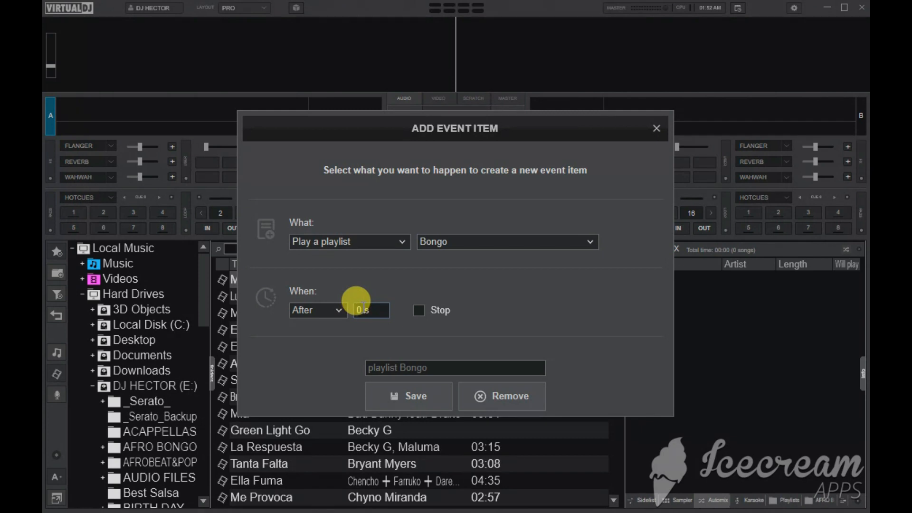
pyautogui.write('20')
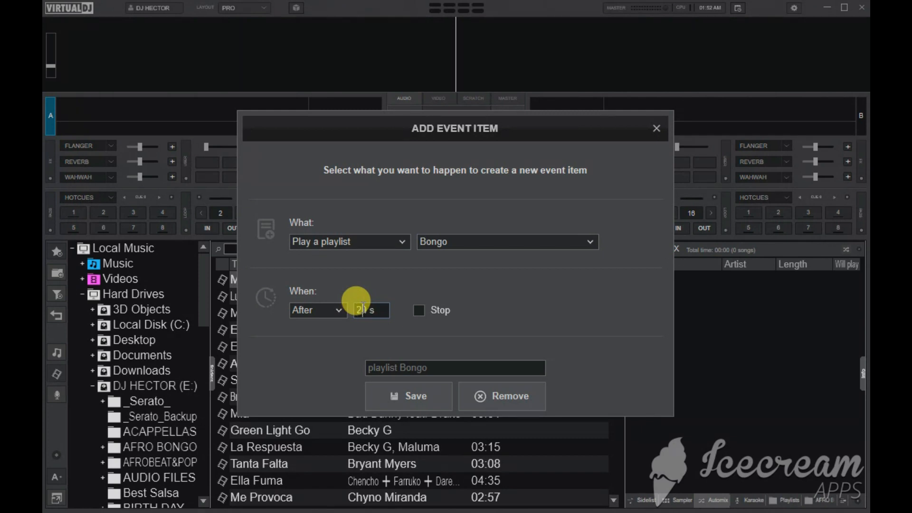
pyautogui.moveTo(419, 265)
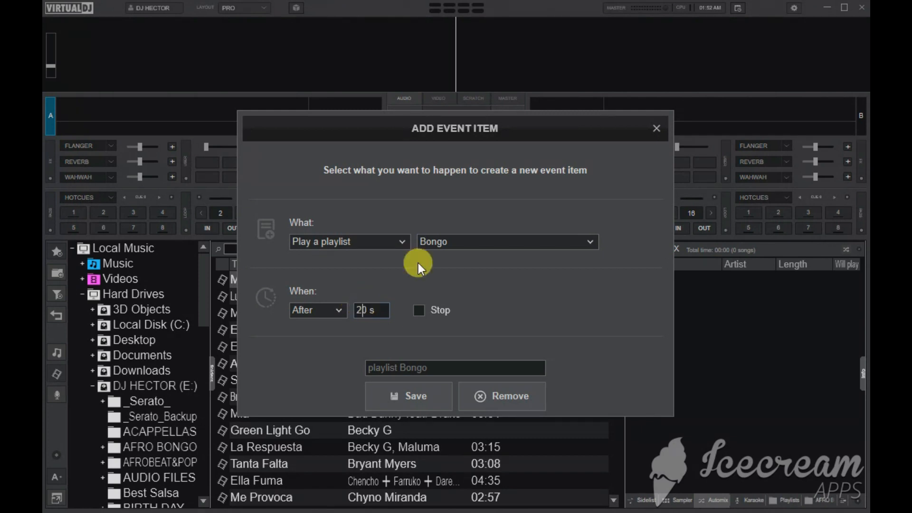
# Save the playlist Bongo event and start the schedule
pyautogui.click(408, 396)
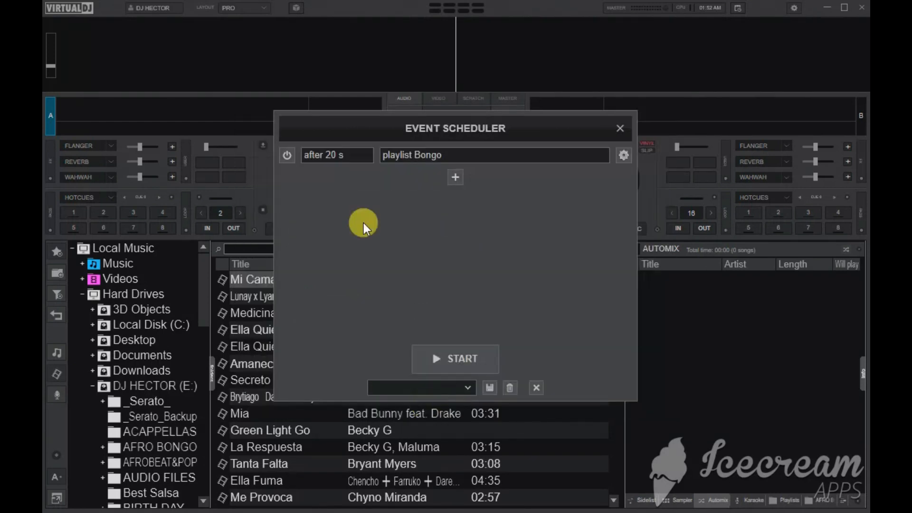
pyautogui.moveTo(335, 198)
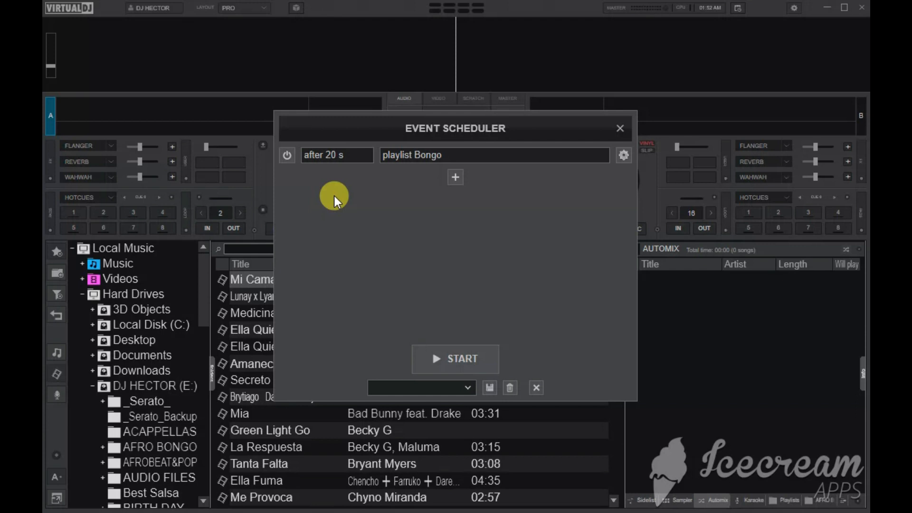
pyautogui.moveTo(464, 345)
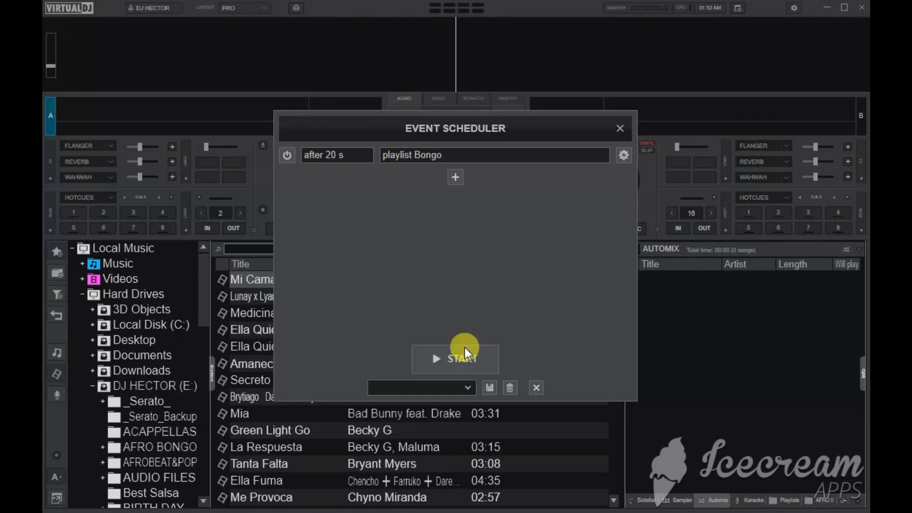
pyautogui.click(455, 358)
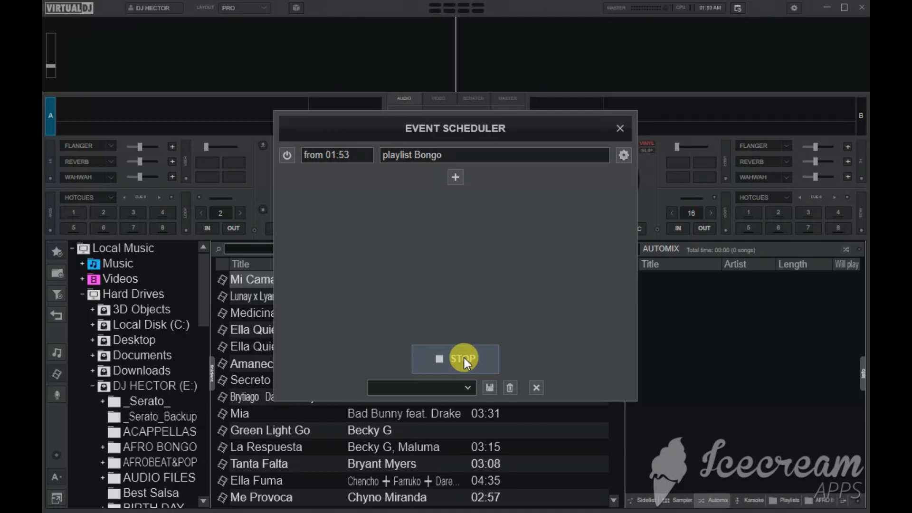
# Let the Bongo playlist event fire and load Muziki into Automix
pyautogui.click(455, 358)
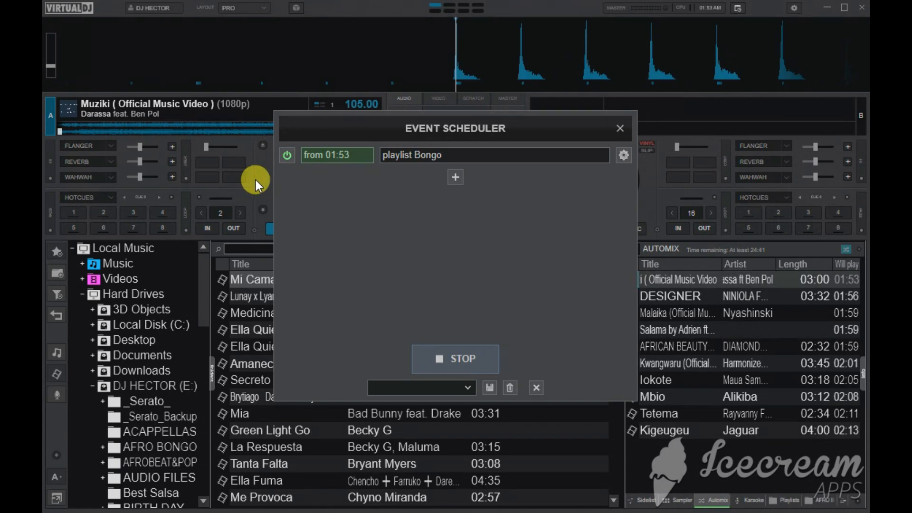
pyautogui.moveTo(290, 186)
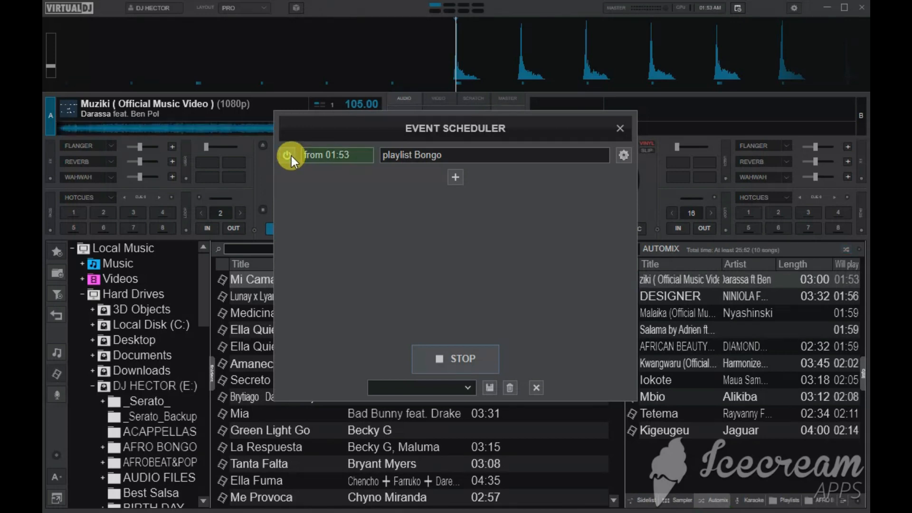
pyautogui.moveTo(377, 319)
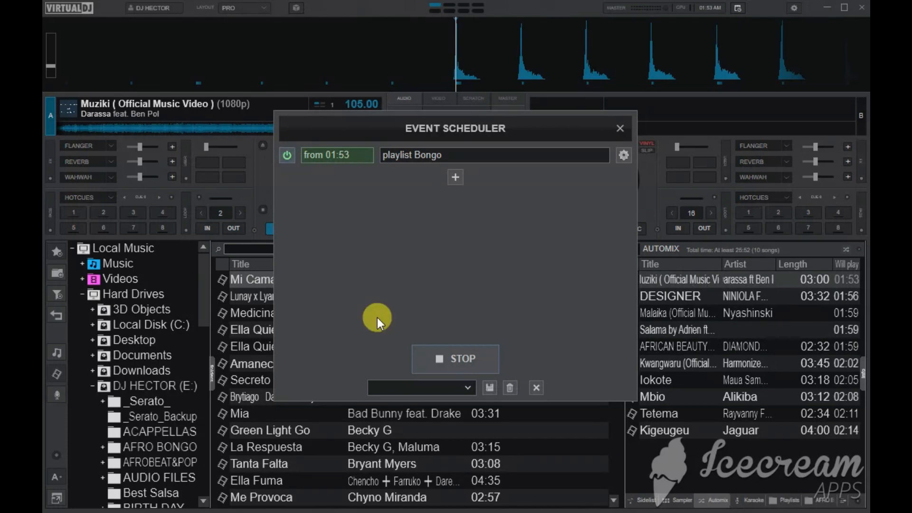
# Stop and restart the schedule so the Bongo event times from 01:58
pyautogui.click(455, 358)
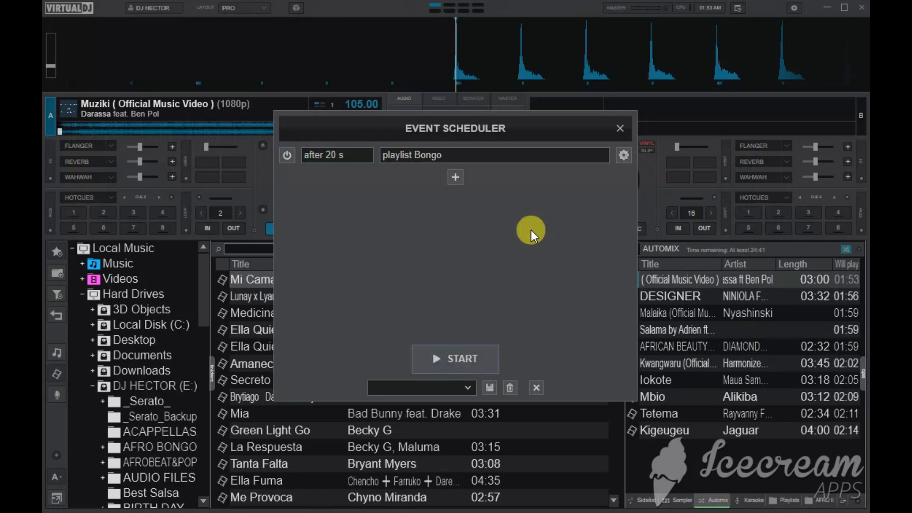
pyautogui.click(456, 358)
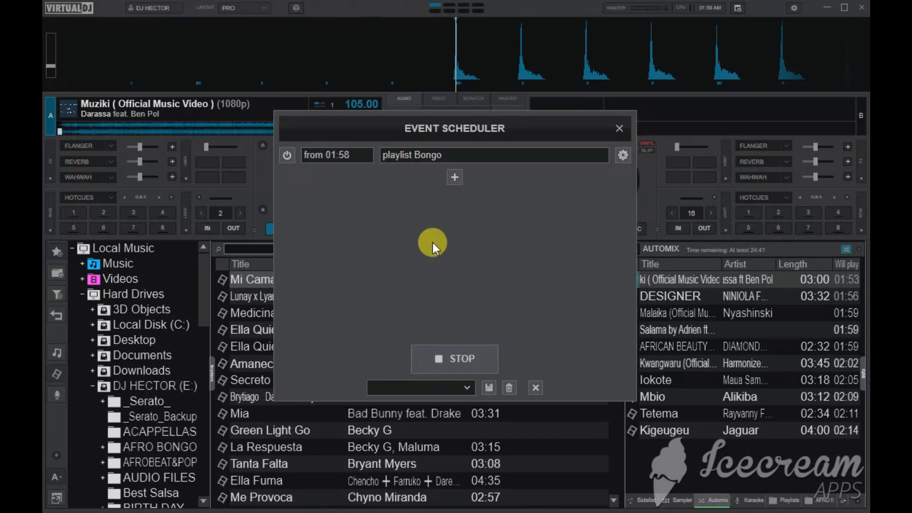
pyautogui.moveTo(463, 359)
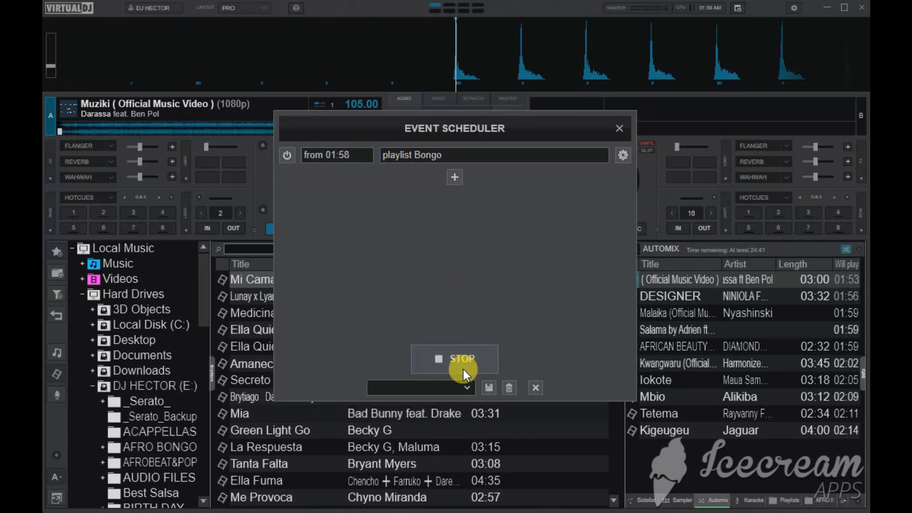
pyautogui.click(454, 358)
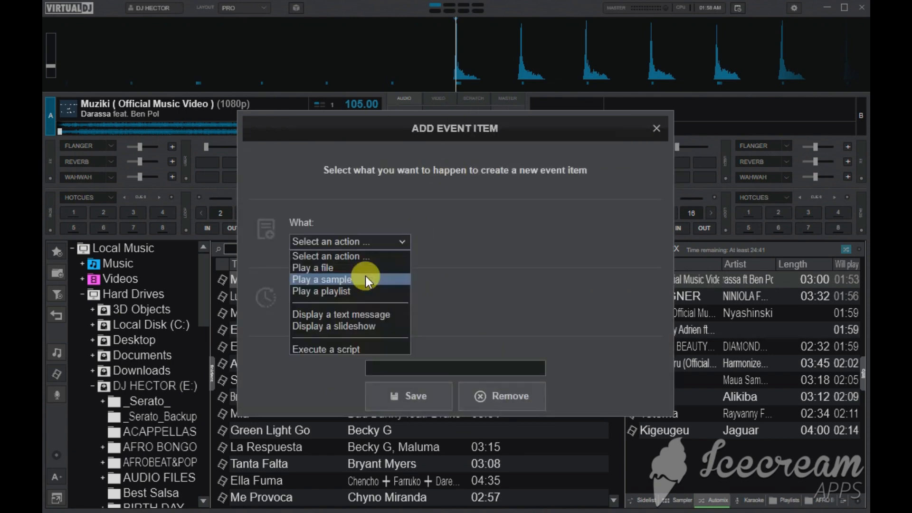
# Add a repeating sample !WICKED HORN! event after 3 s and save it
pyautogui.click(320, 279)
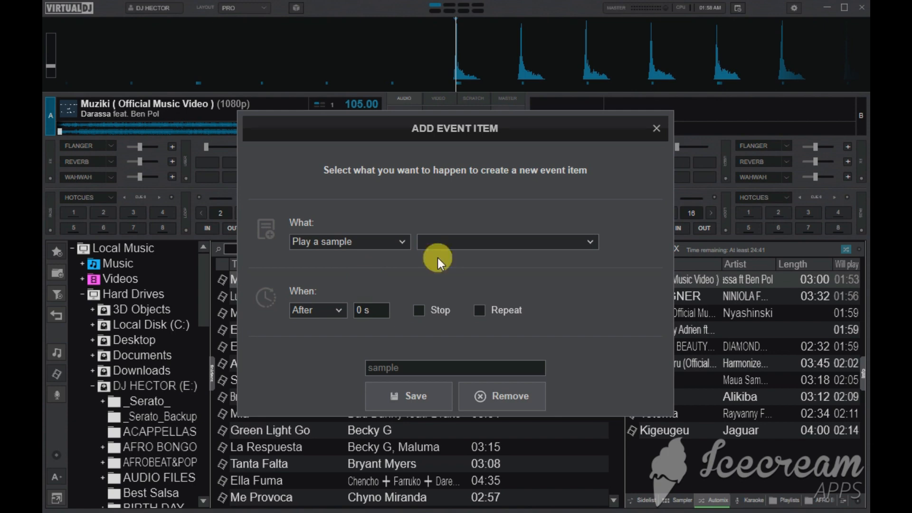
pyautogui.click(587, 241)
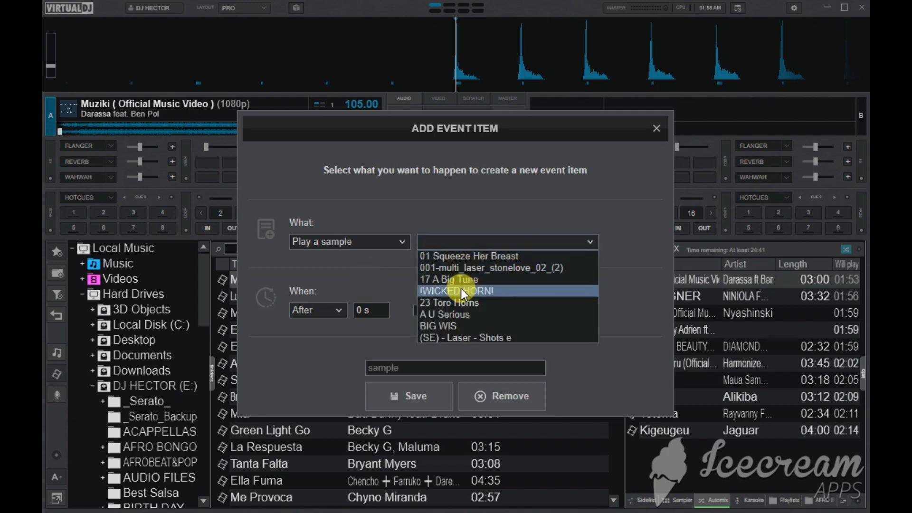
pyautogui.click(457, 291)
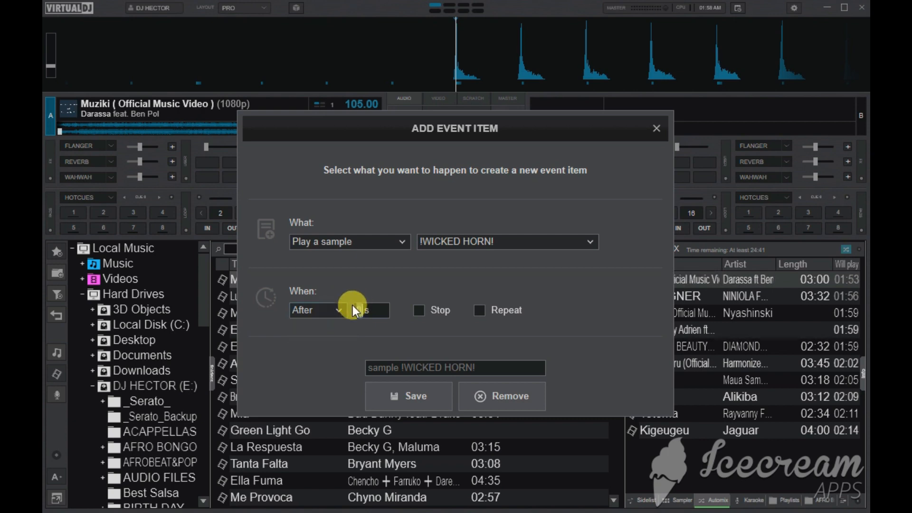
pyautogui.moveTo(484, 310)
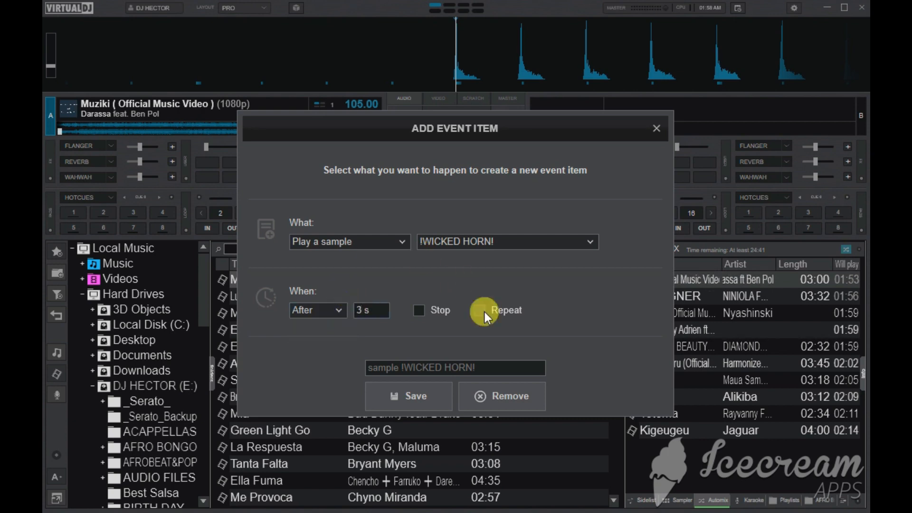
pyautogui.click(477, 310)
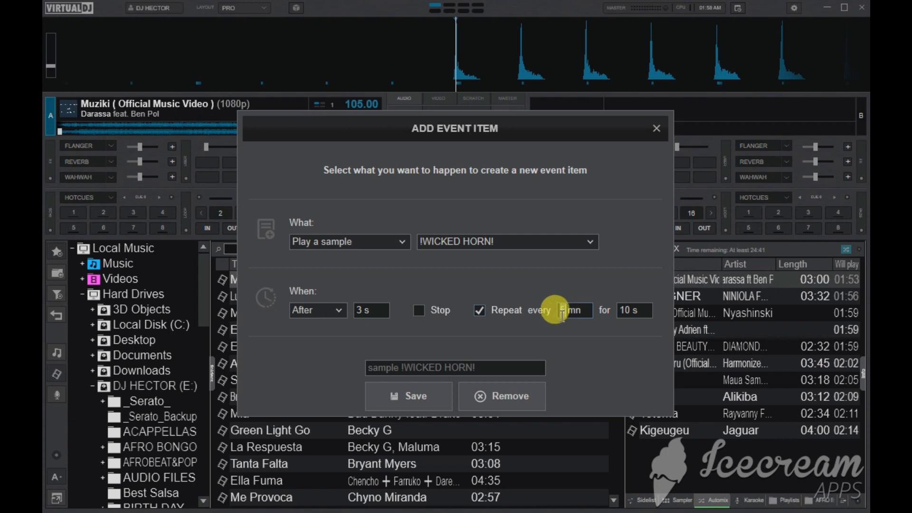
pyautogui.click(409, 396)
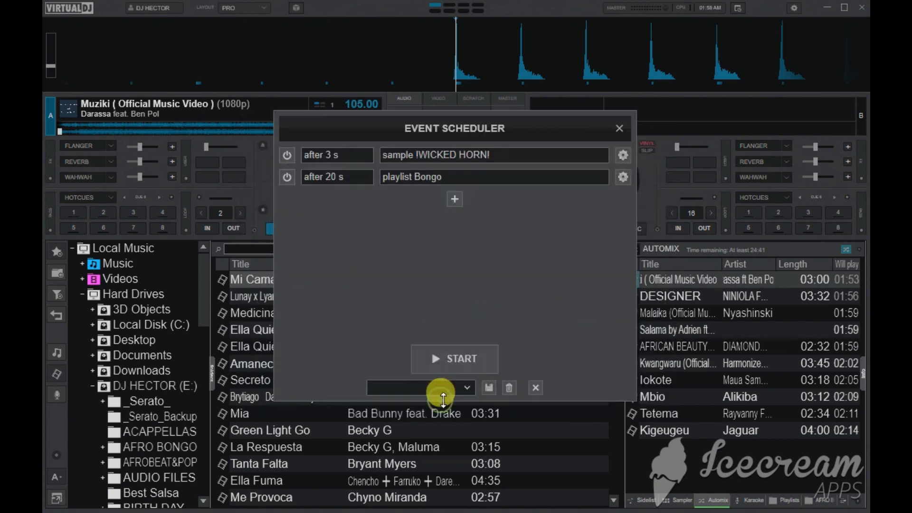
pyautogui.moveTo(450, 289)
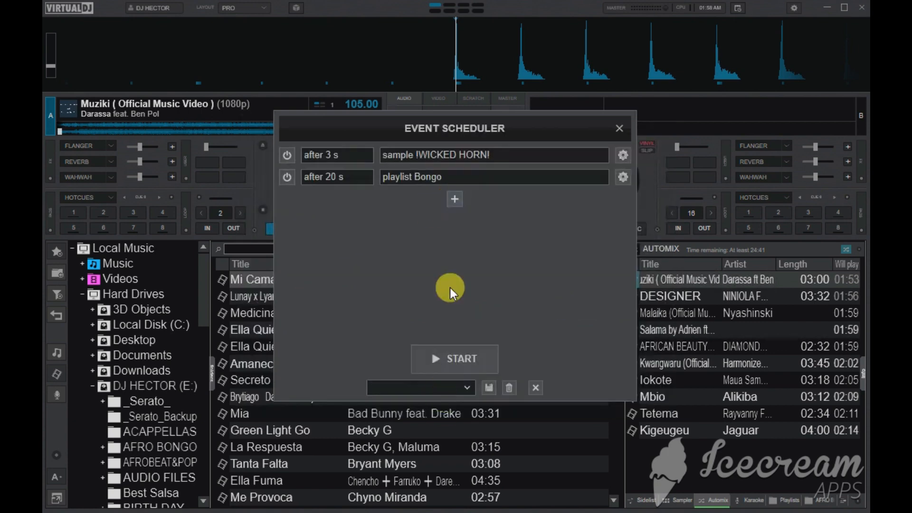
pyautogui.click(454, 358)
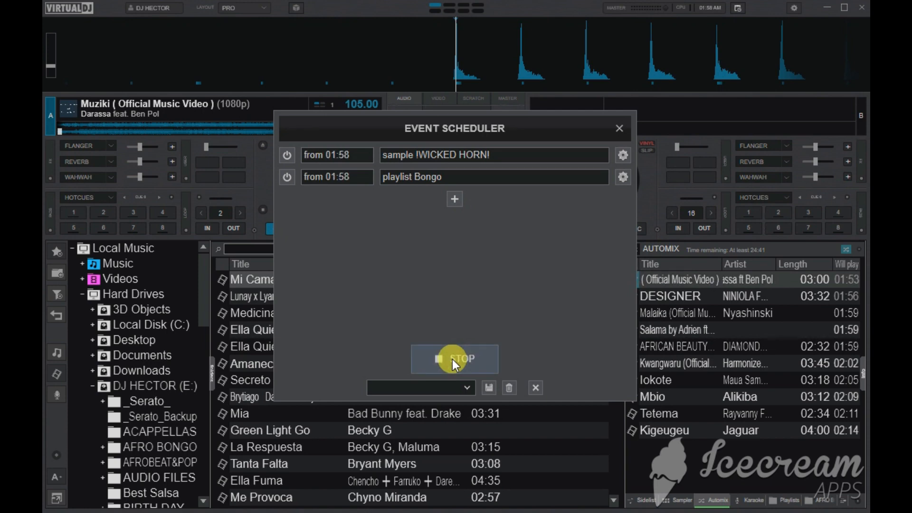
pyautogui.click(287, 155)
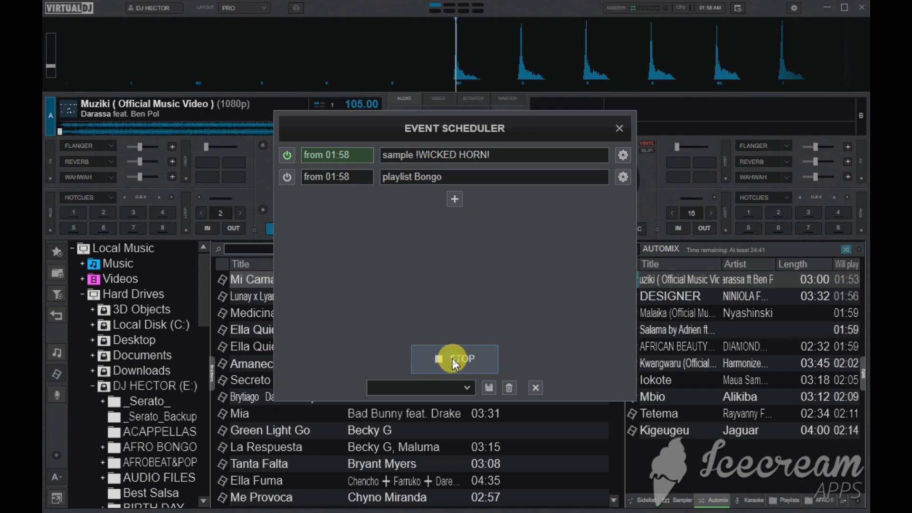
pyautogui.click(454, 358)
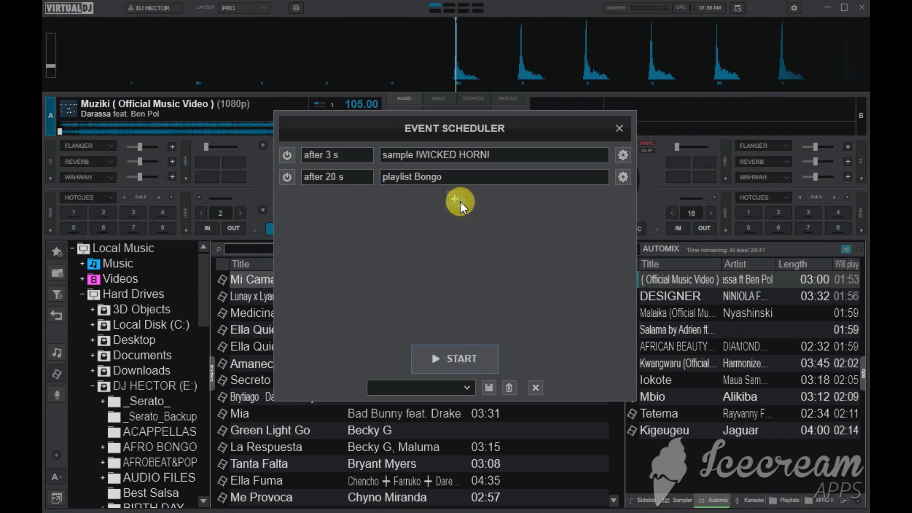
# Start a blank new event item from the + button
pyautogui.click(460, 200)
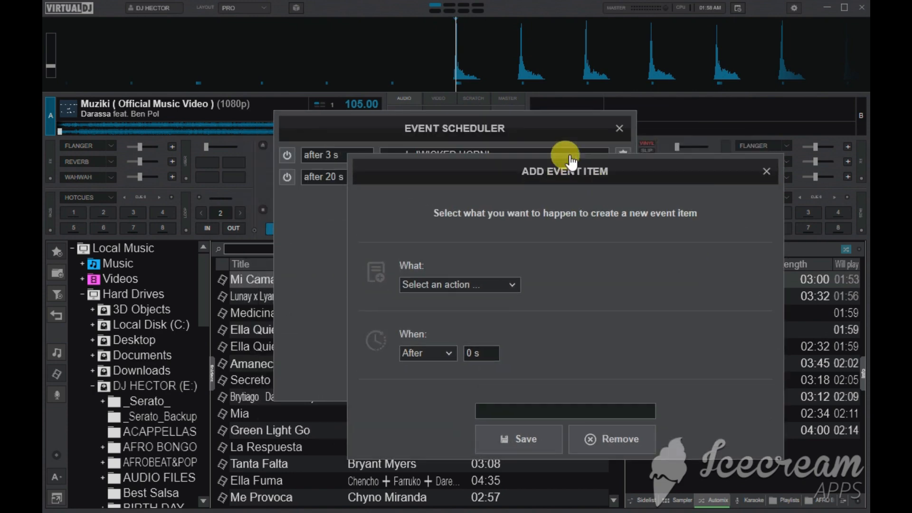
pyautogui.moveTo(559, 129)
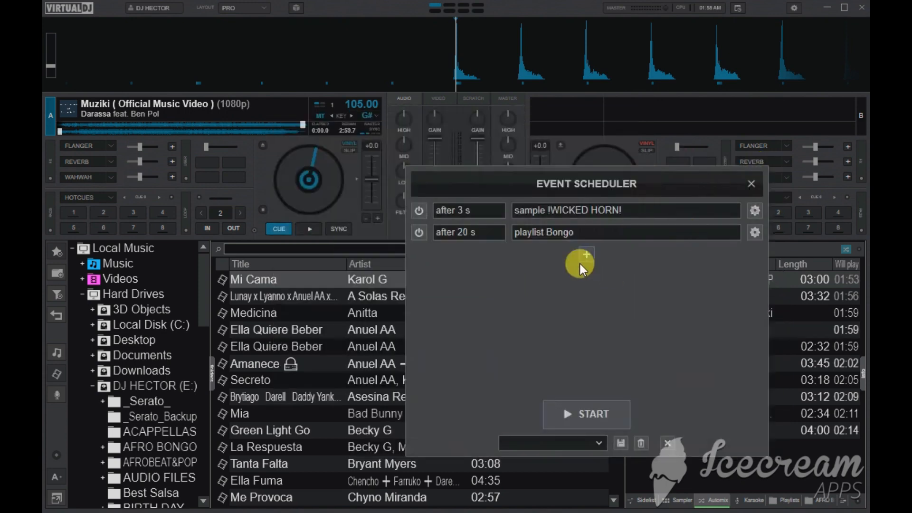
pyautogui.click(586, 259)
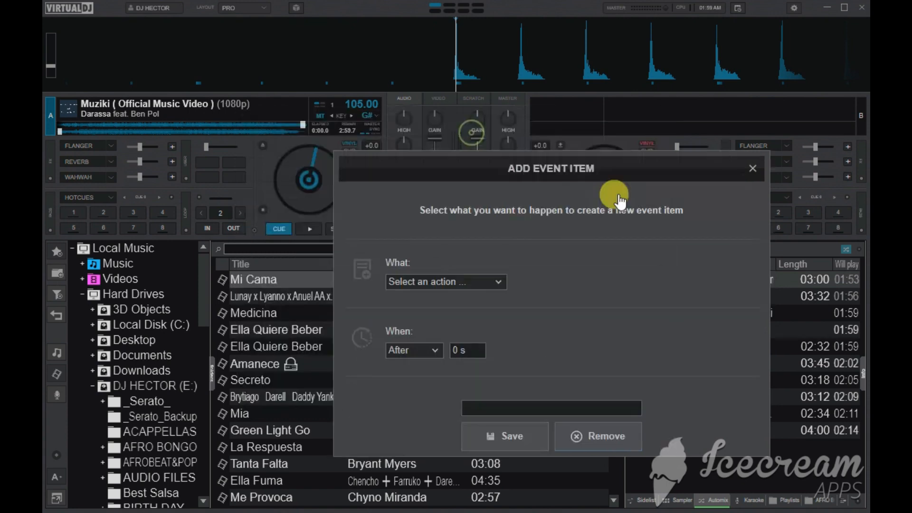
# Set the event to display the text message 'am dj hector'
pyautogui.click(445, 281)
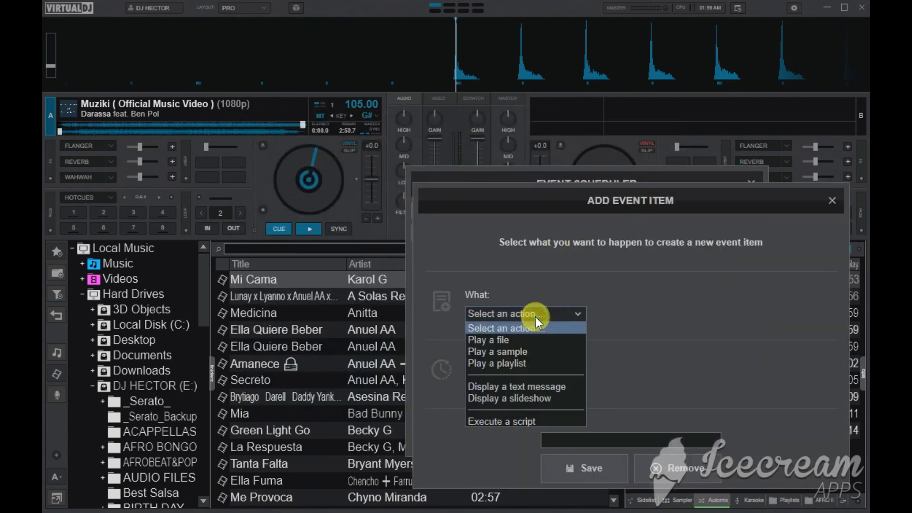
pyautogui.click(517, 387)
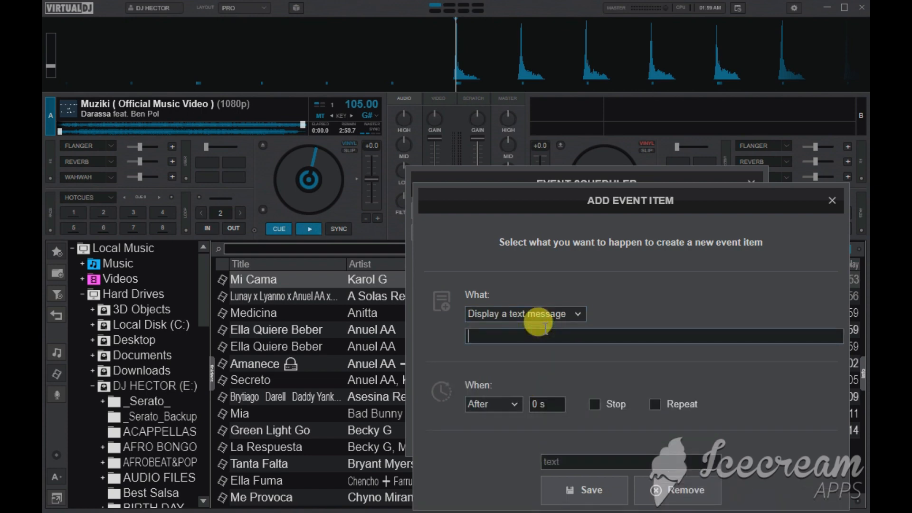
pyautogui.write('a')
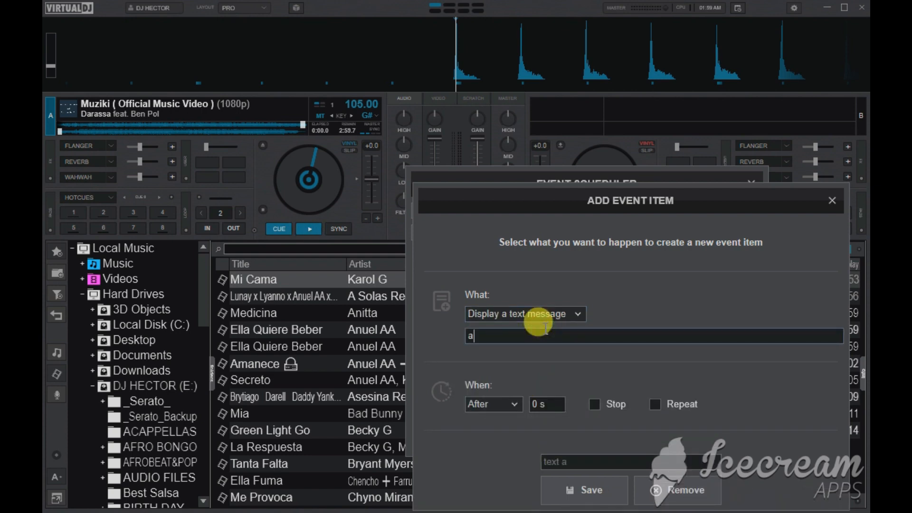
pyautogui.write('m dj')
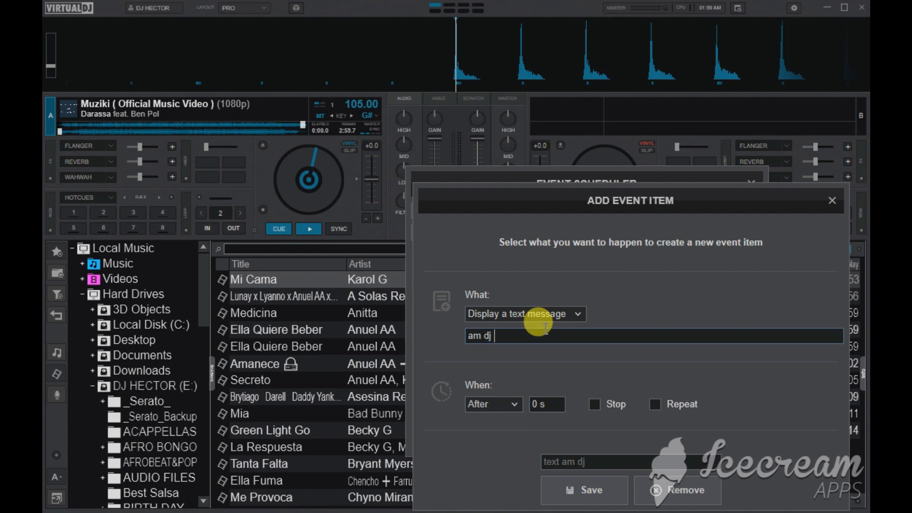
pyautogui.write('he')
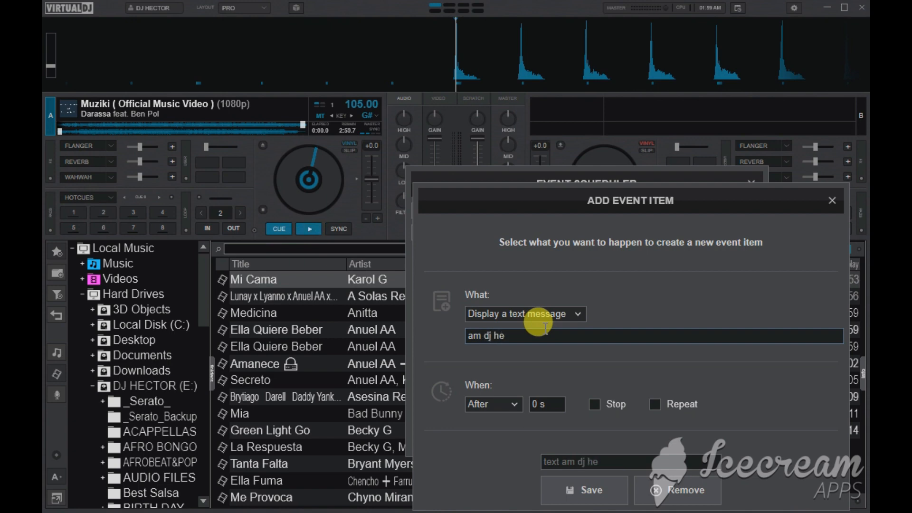
pyautogui.write('ctor')
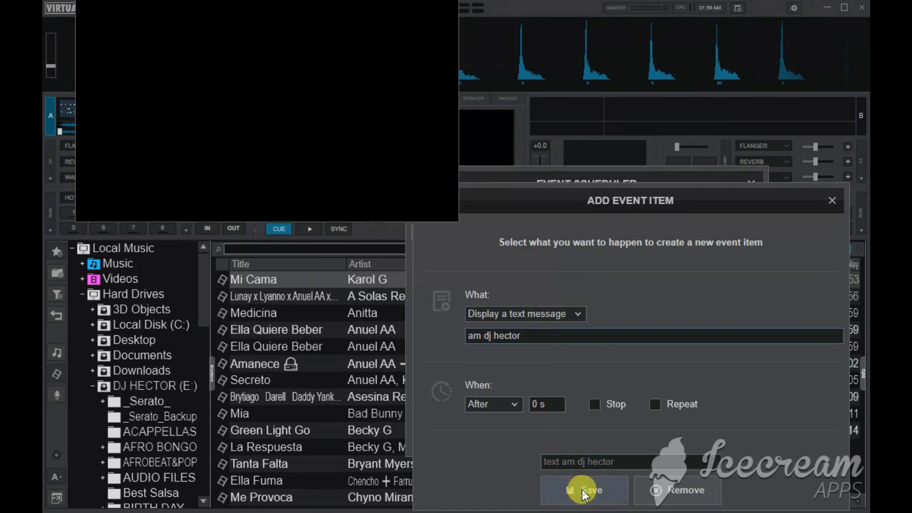
# Save the text event and run the schedule so 'am dj hector' shows on video output
pyautogui.click(583, 491)
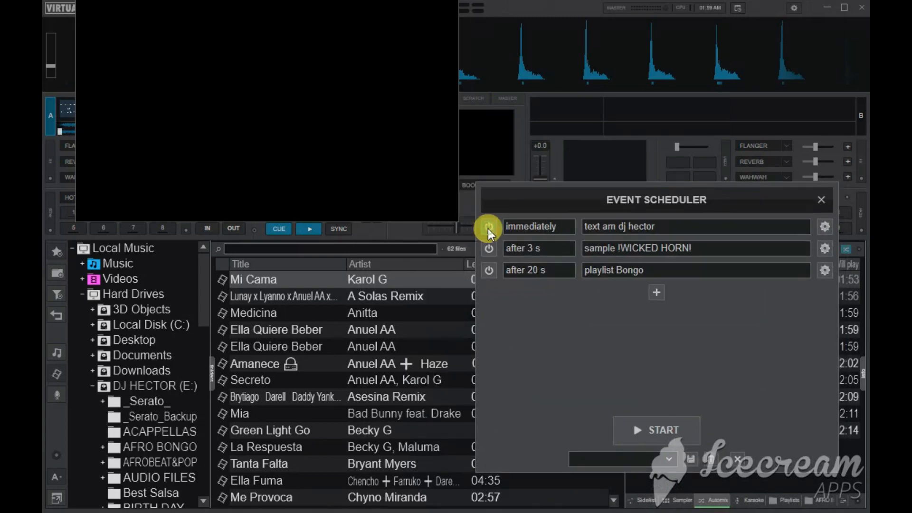
pyautogui.click(657, 430)
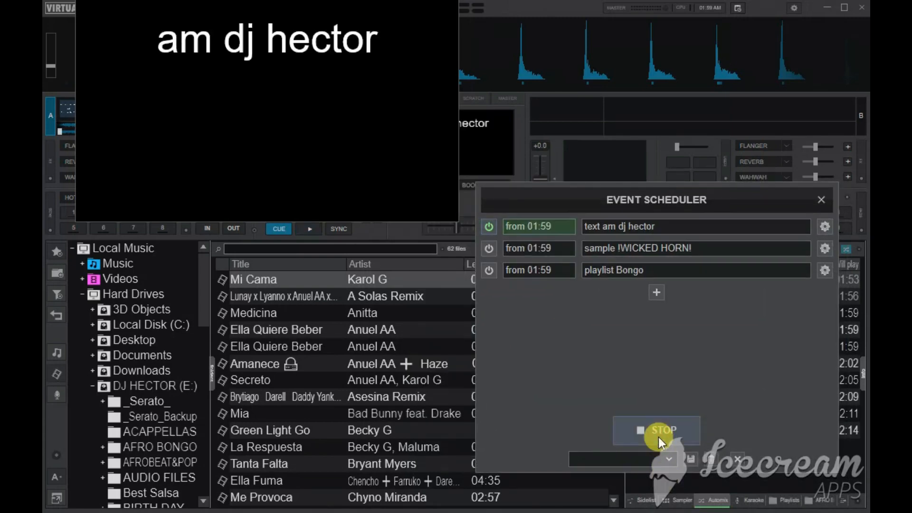
pyautogui.click(308, 228)
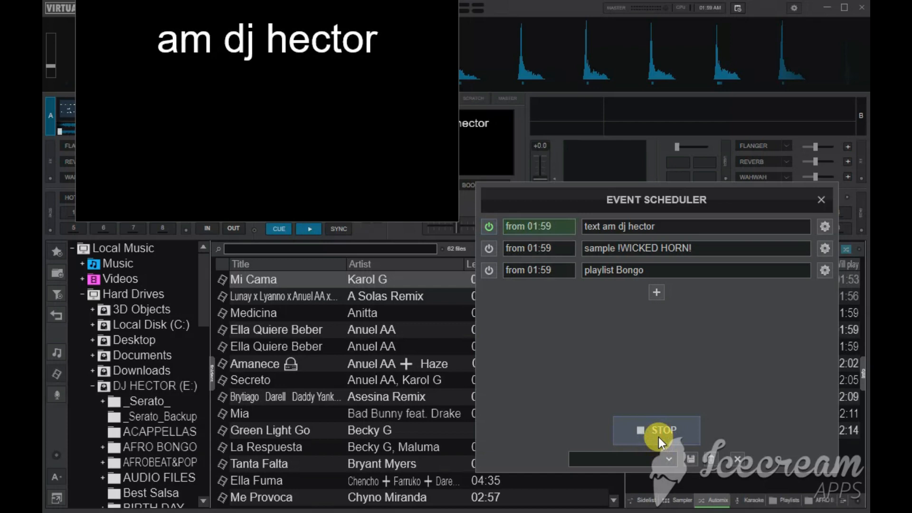
pyautogui.click(656, 431)
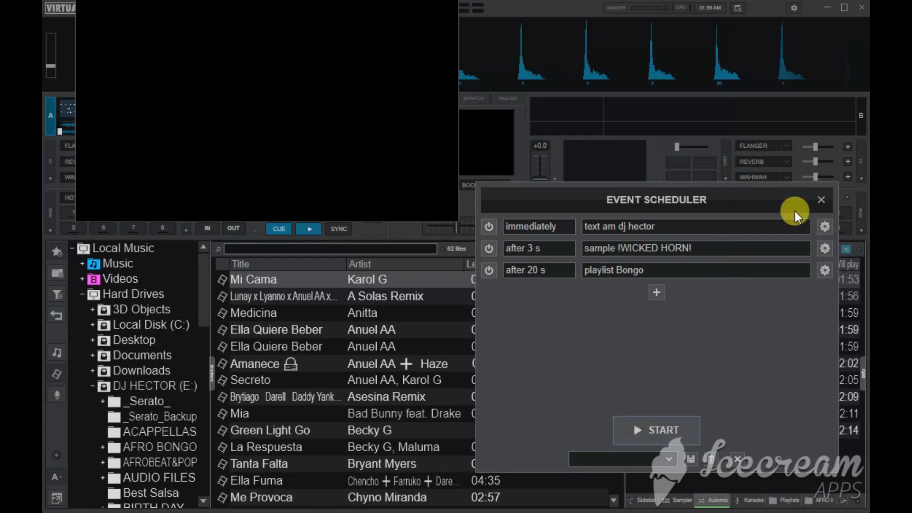
# Start another blank event item, leaving its action unchosen
pyautogui.click(656, 292)
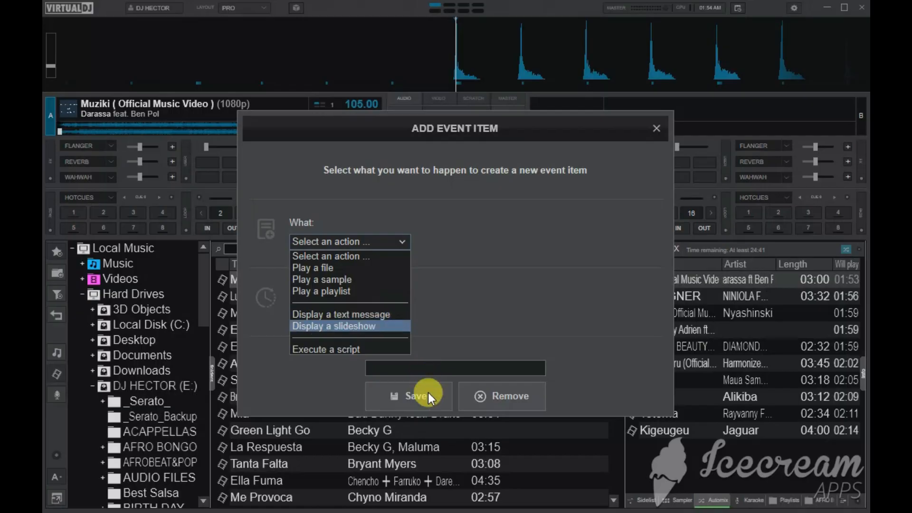
pyautogui.click(348, 255)
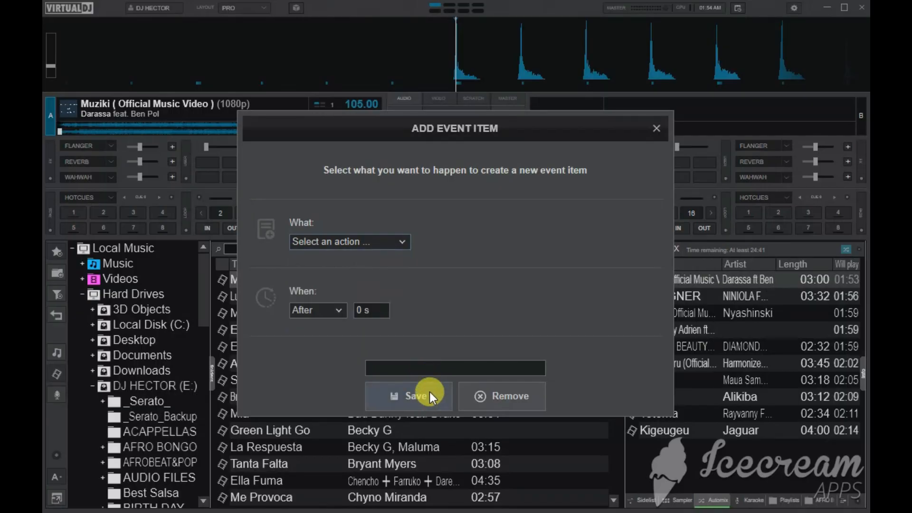